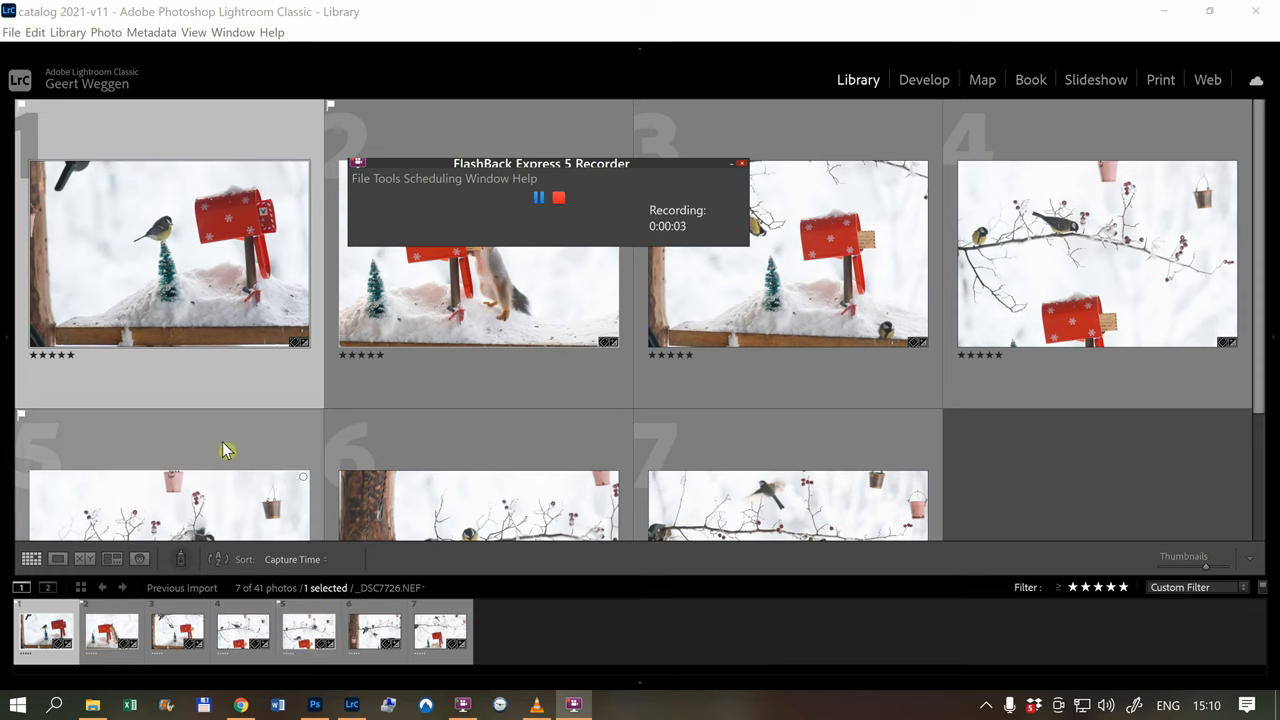
mouse_move(225, 385)
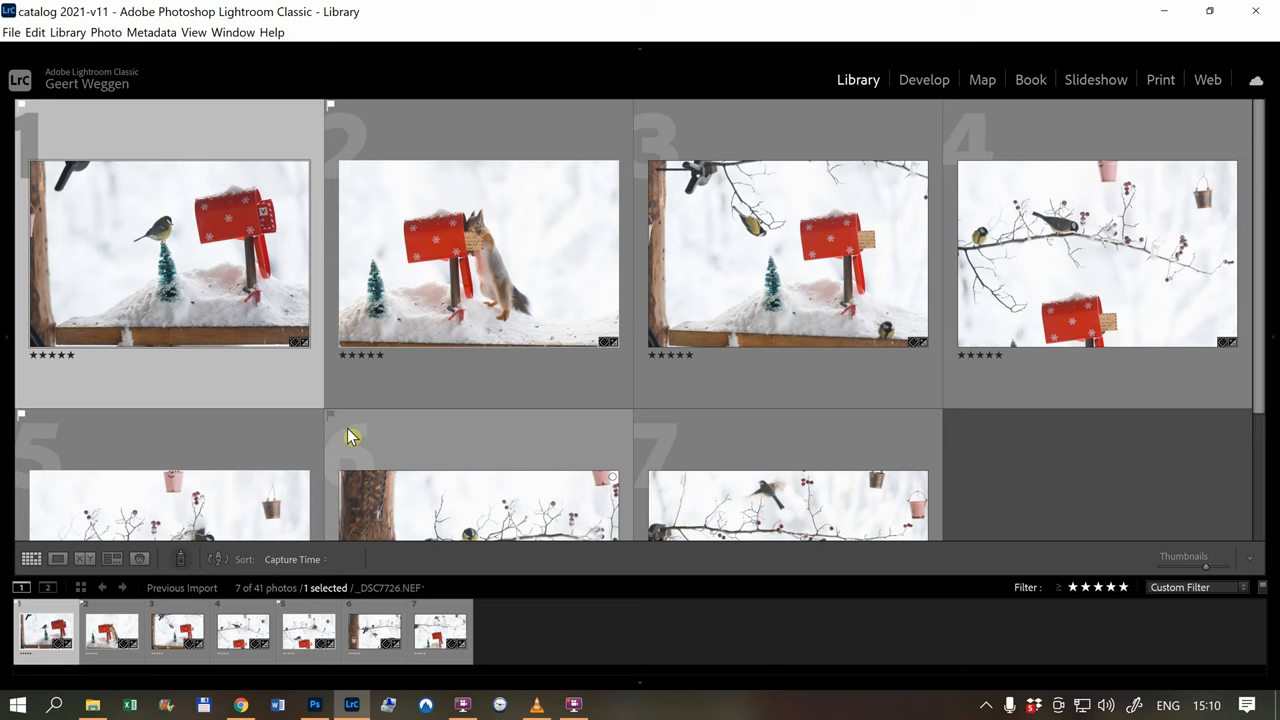
mouse_move(470, 240)
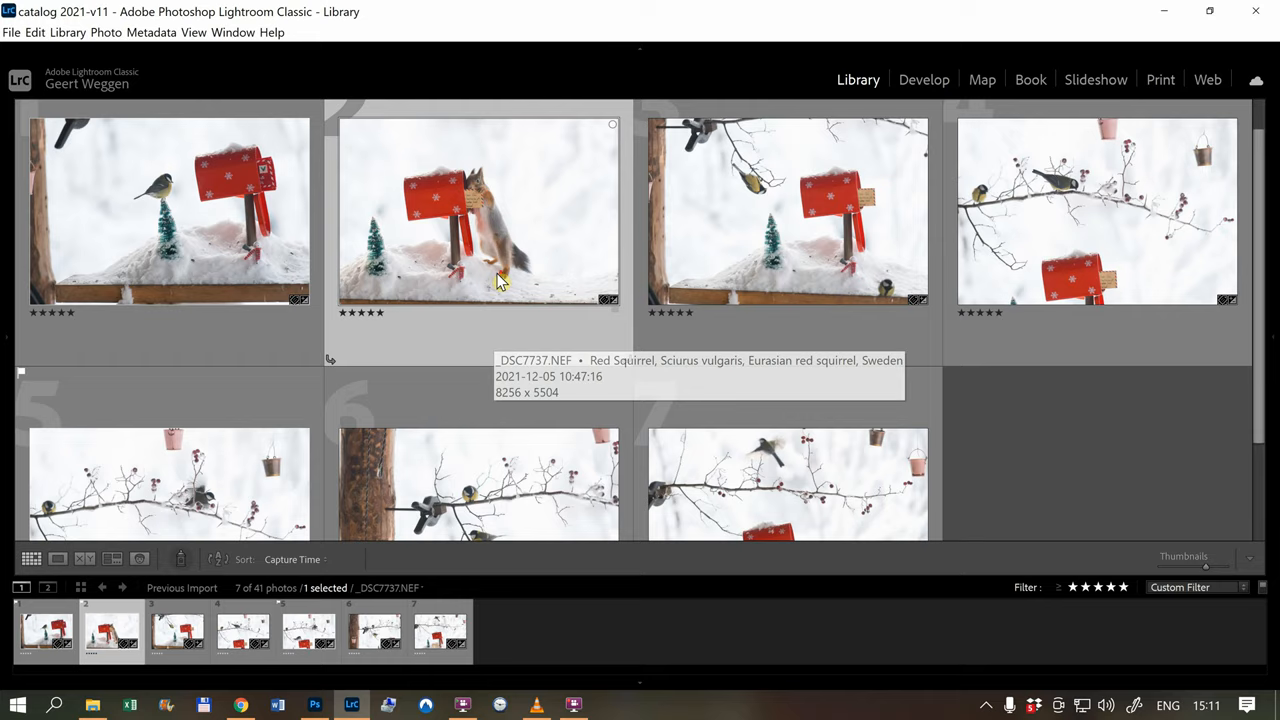
Open the three selected mailbox photos as layers in Photoshop
scroll(down, 3)
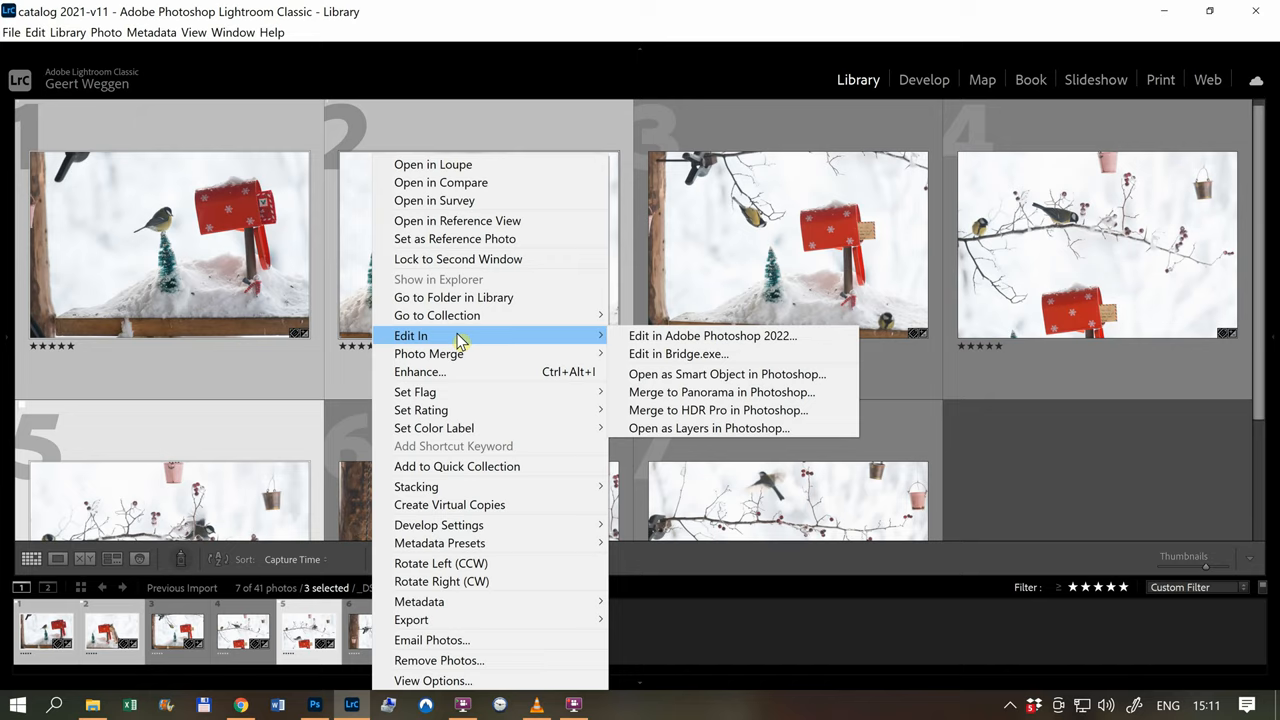
click(712, 335)
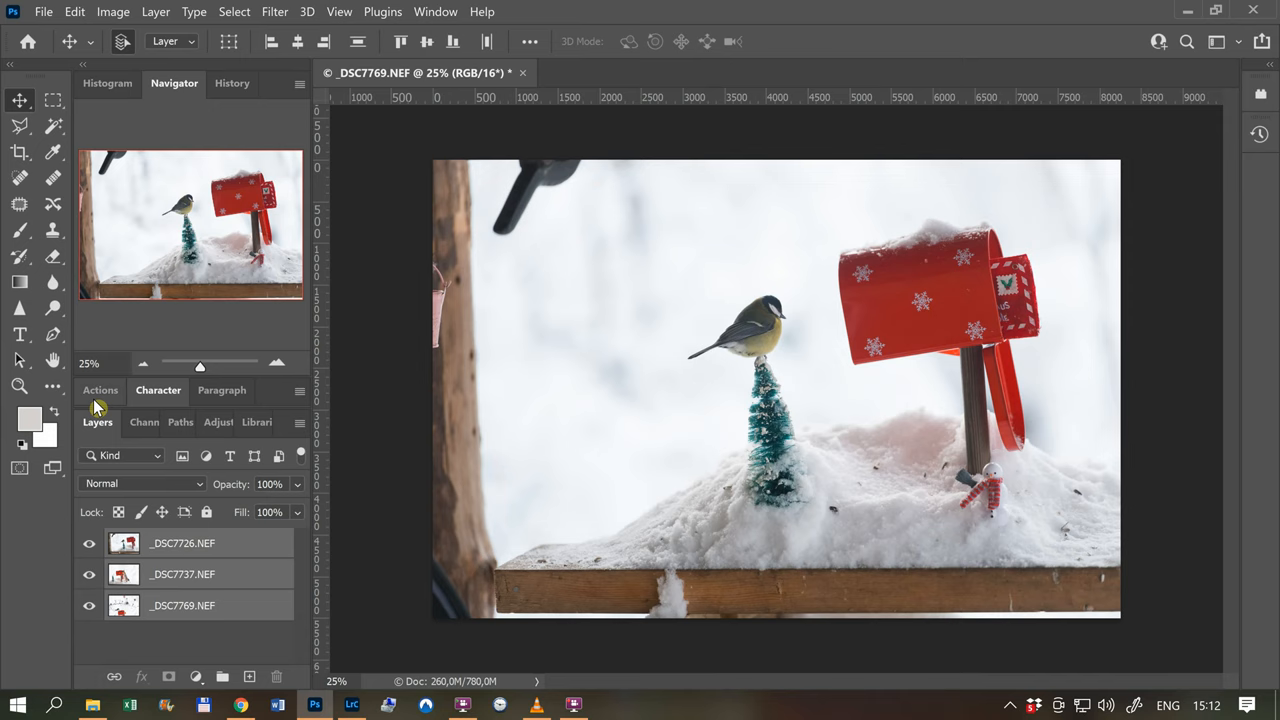
Open the Edit menu for the three loaded photo layers
click(74, 11)
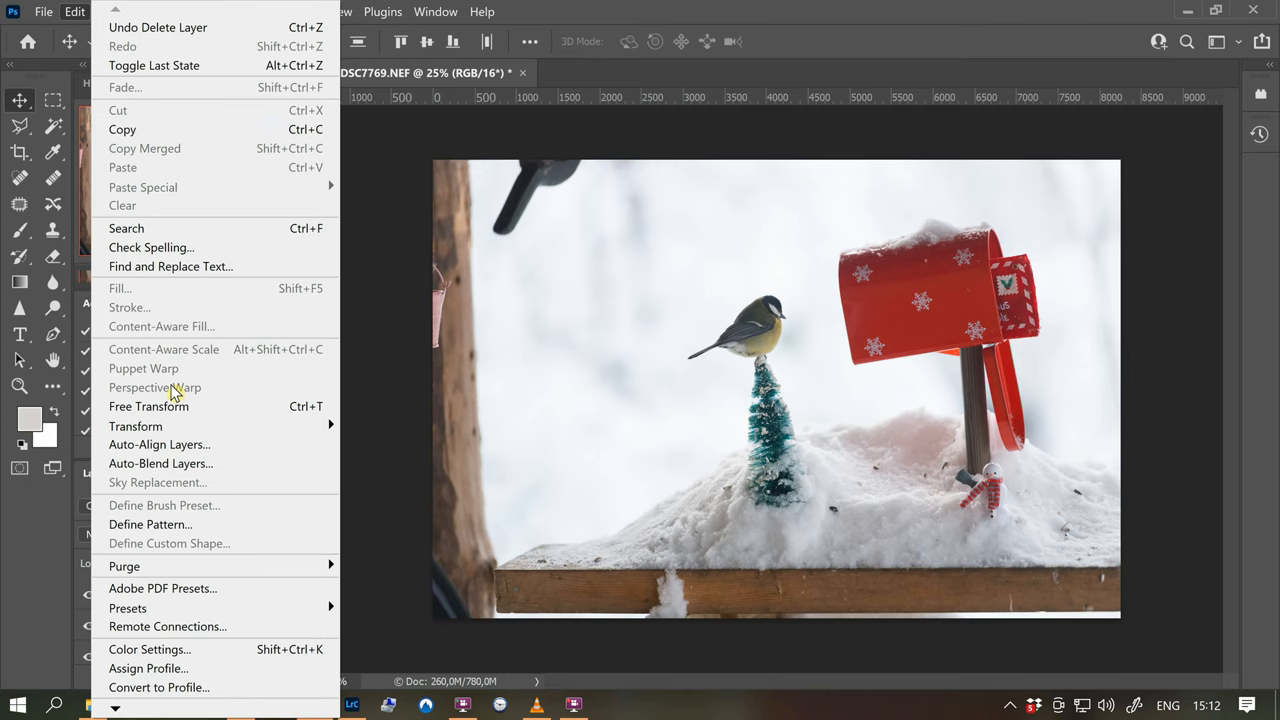
Auto-align the three layers using Auto projection
click(158, 444)
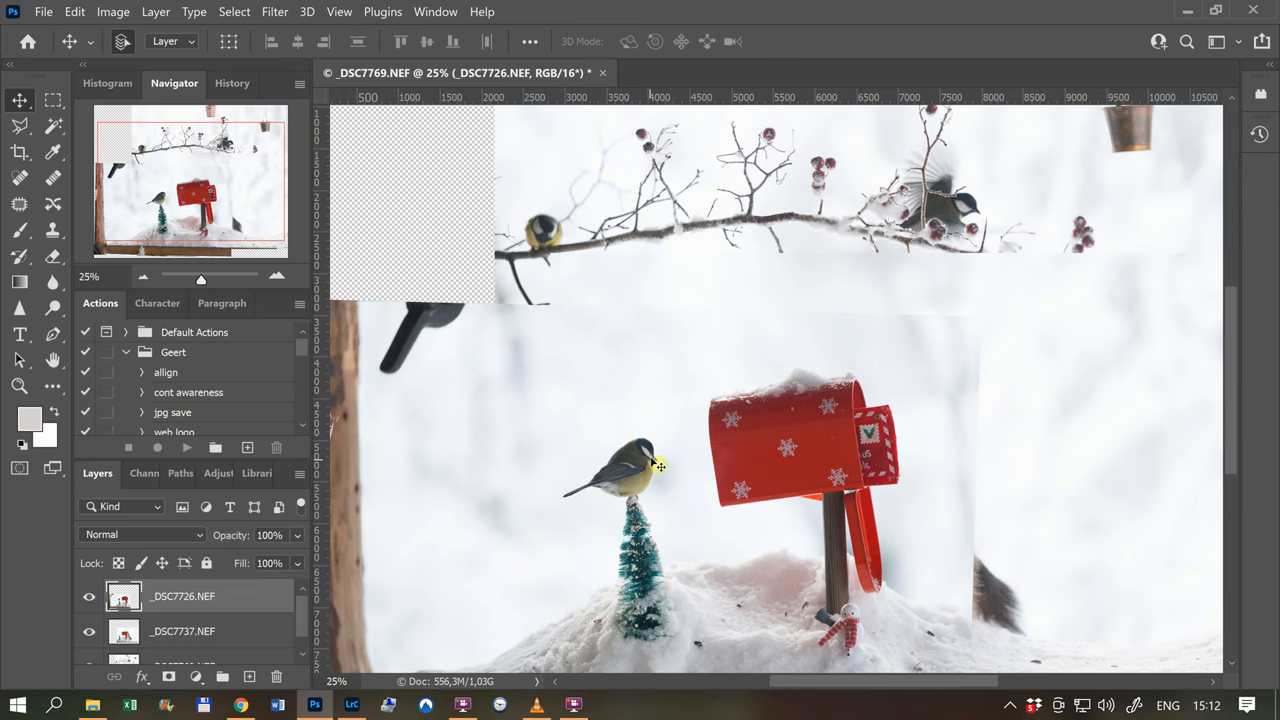
mouse_move(447, 563)
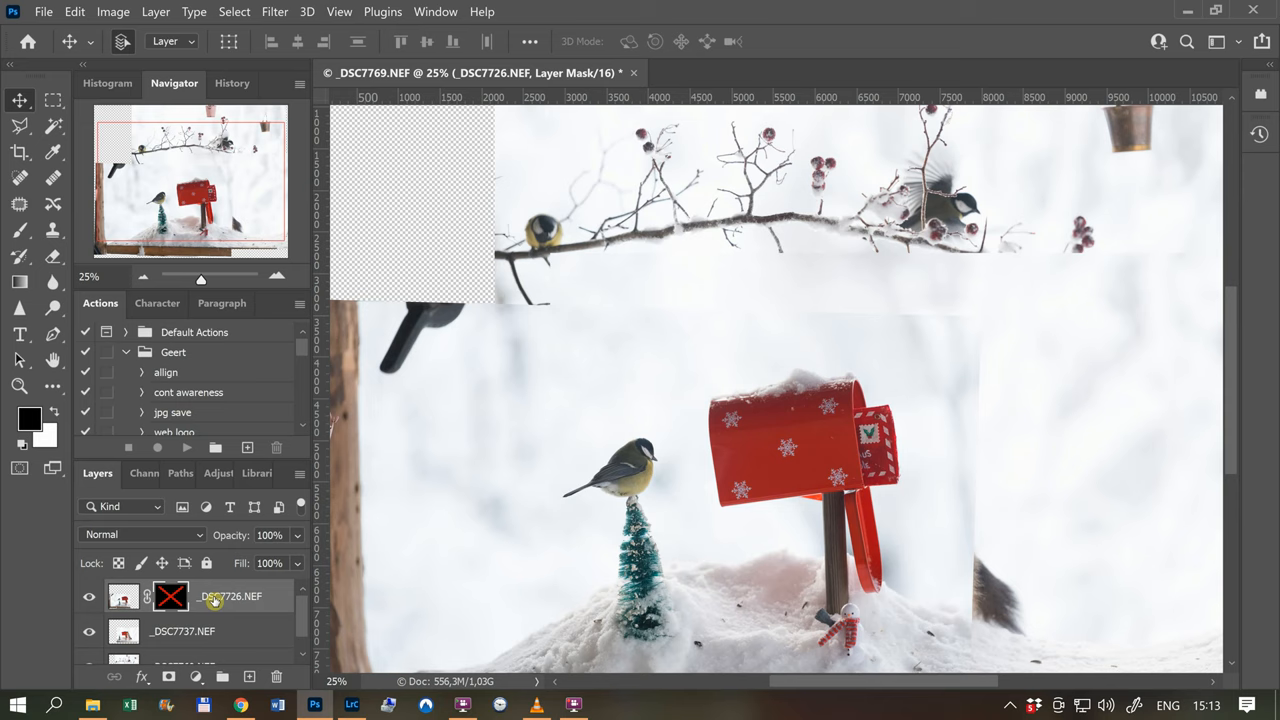
Re-enable the _DSC7726 mask, paint in both tits, and show _DSC7737 again
right_click(170, 596)
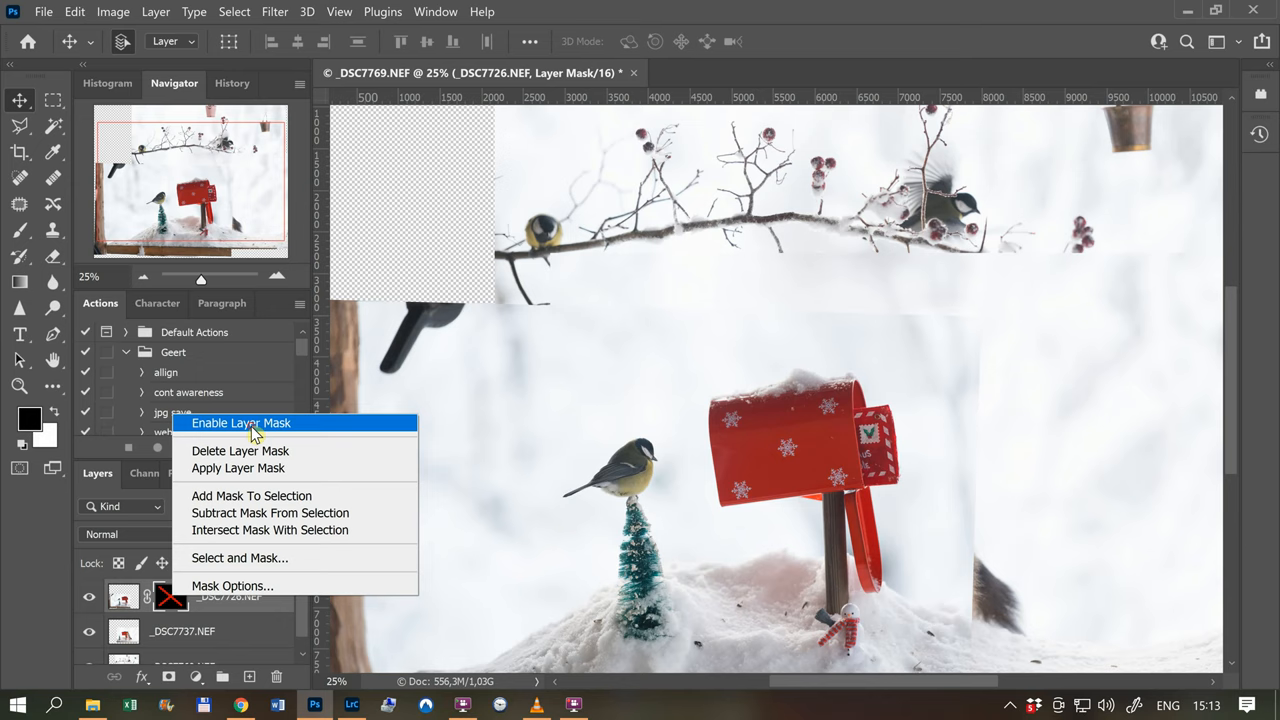
click(241, 422)
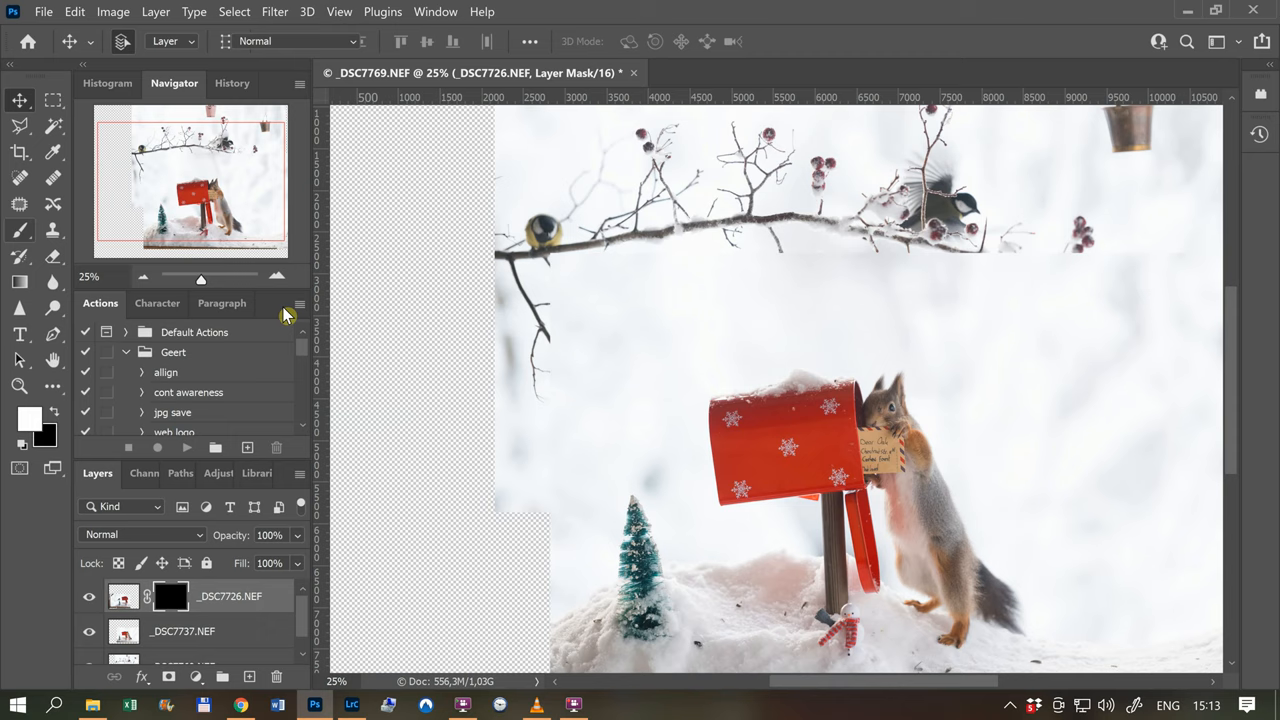
click(20, 231)
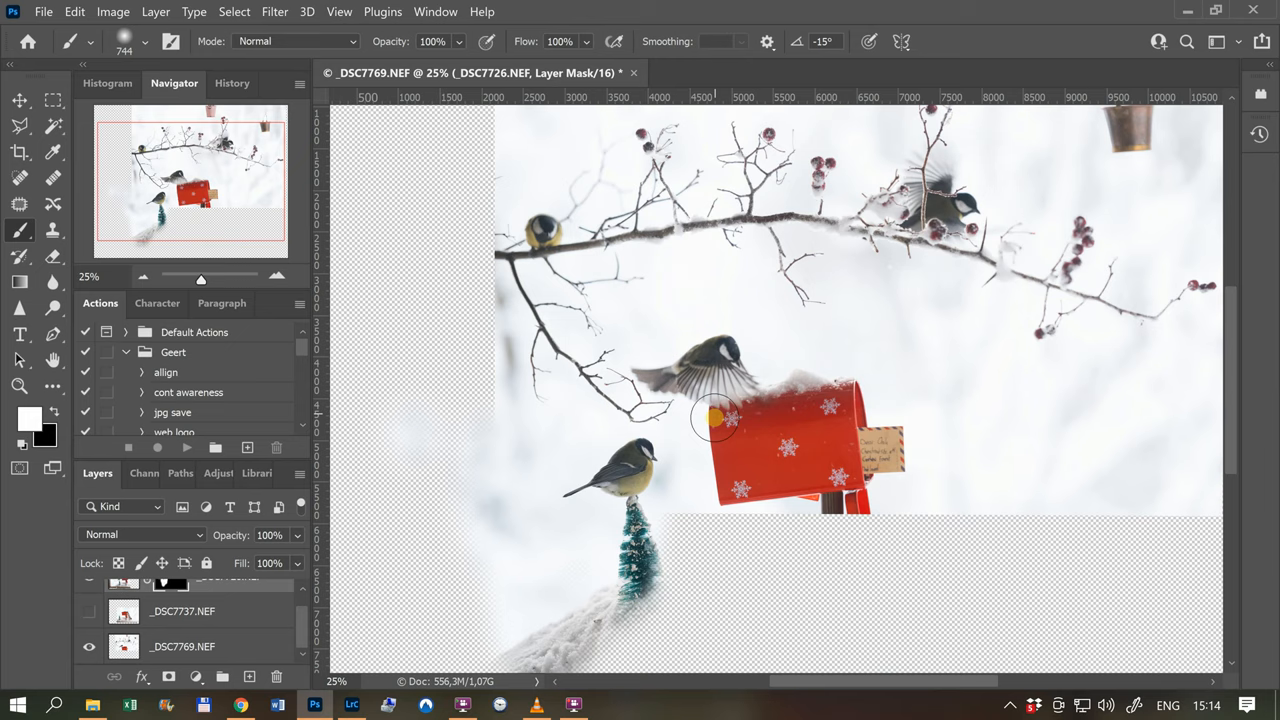
click(89, 611)
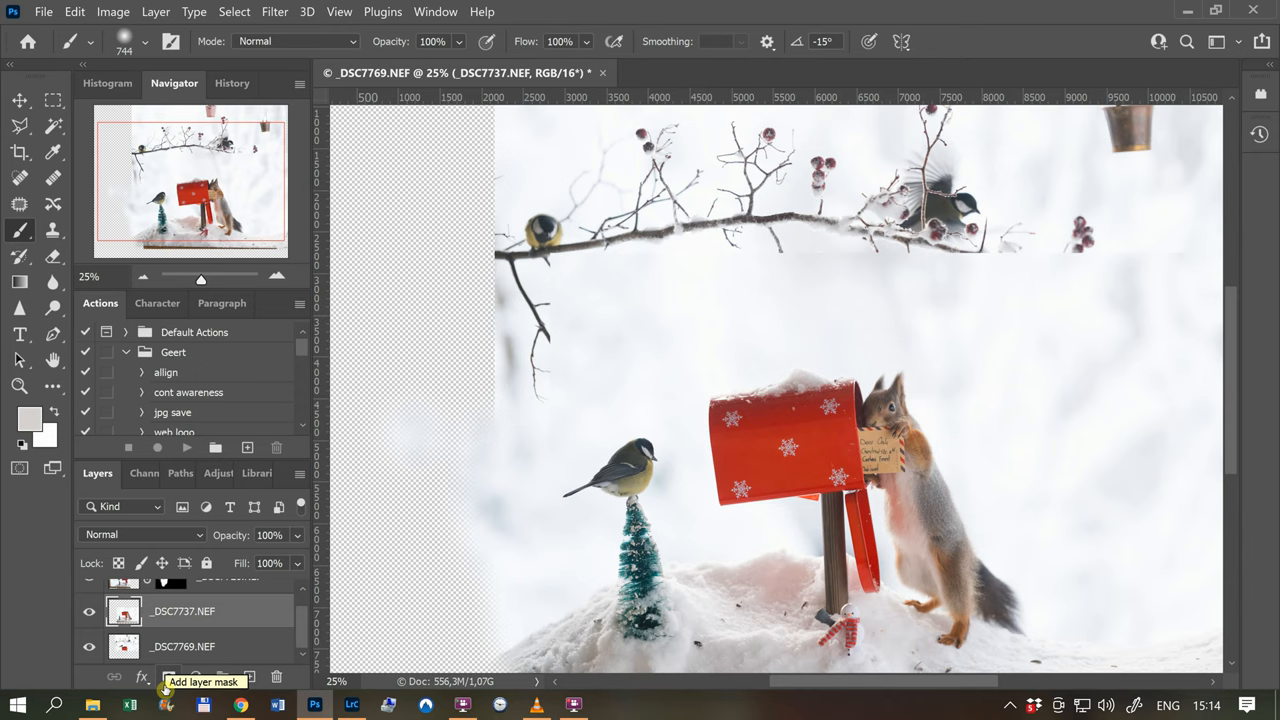
Mask the squirrel layer _DSC7737, refining around the squirrel's foot
click(169, 677)
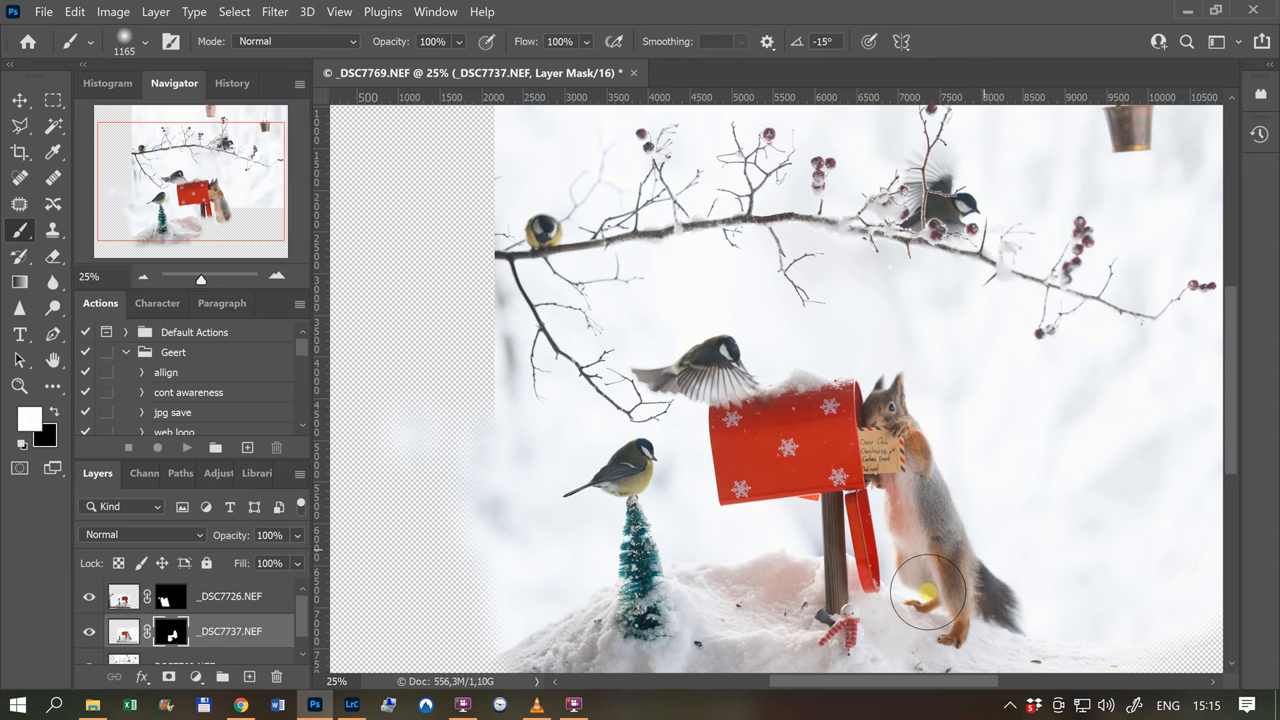
click(19, 152)
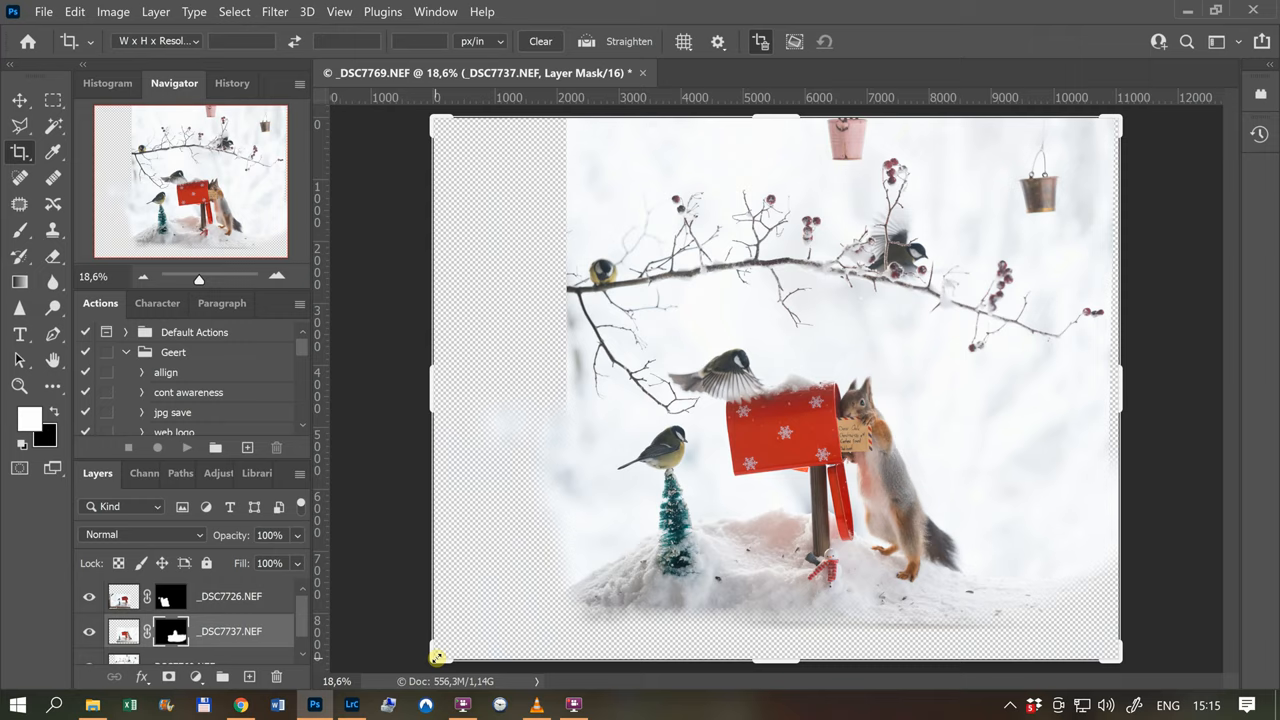
Crop to a square framing the branch, mailbox and squirrel
click(20, 151)
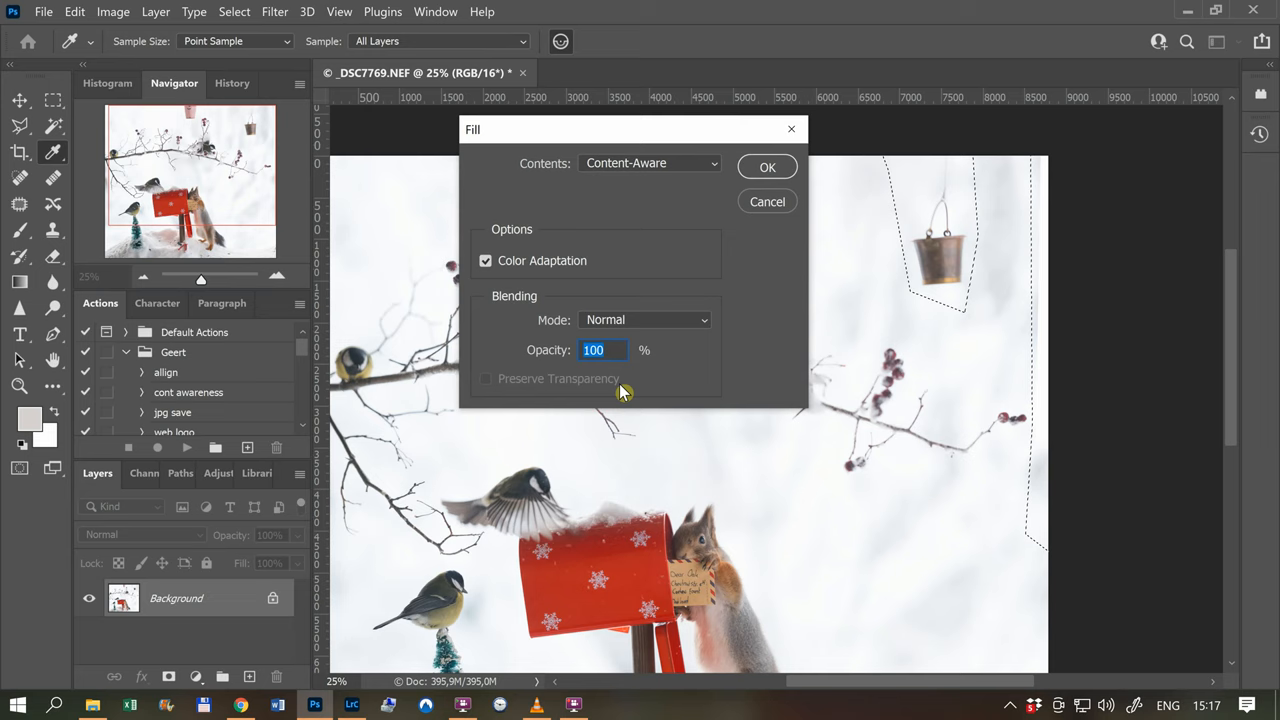
Content-aware fill the lassoed hanging bucket with snowy background
click(767, 166)
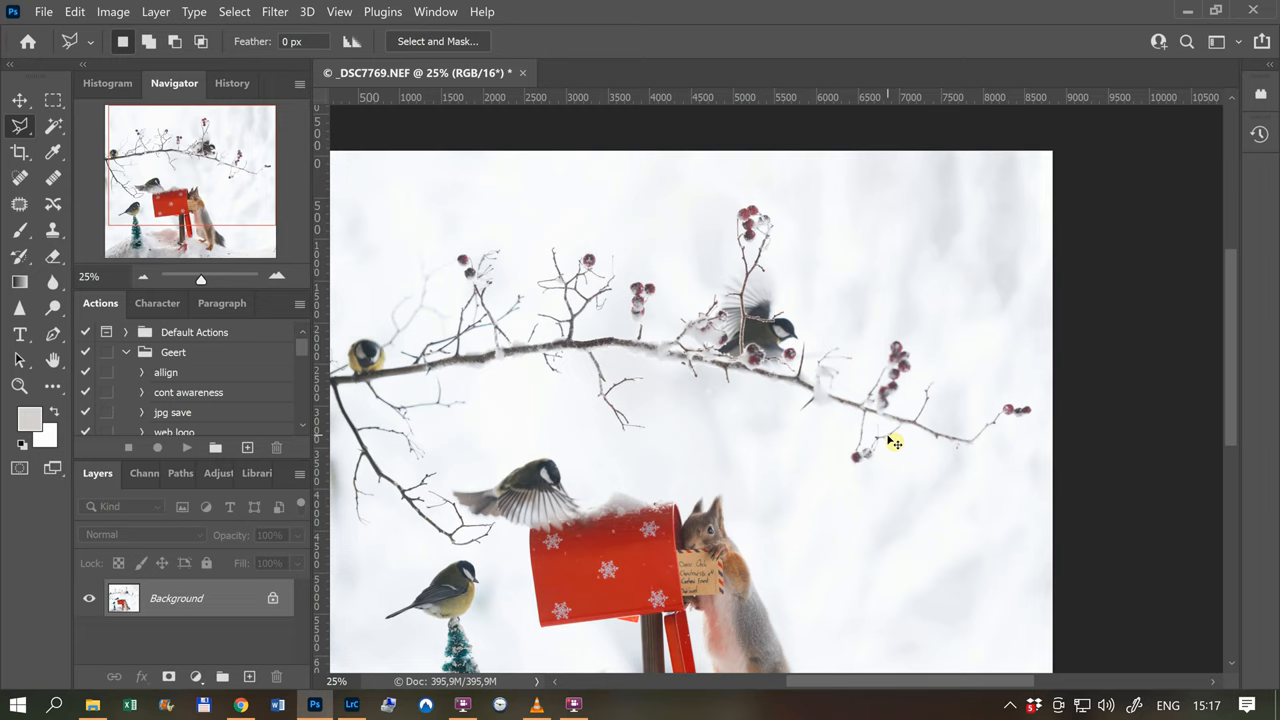
drag(200, 277, 215, 285)
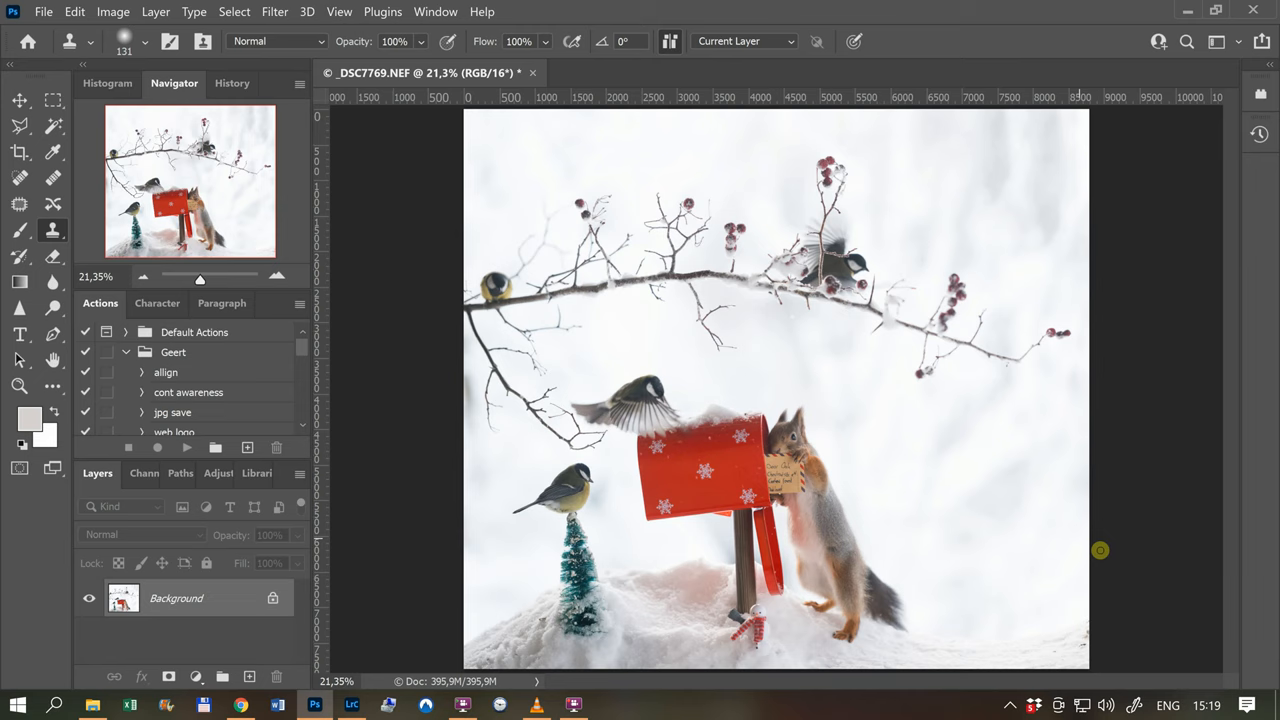
mouse_move(1060, 651)
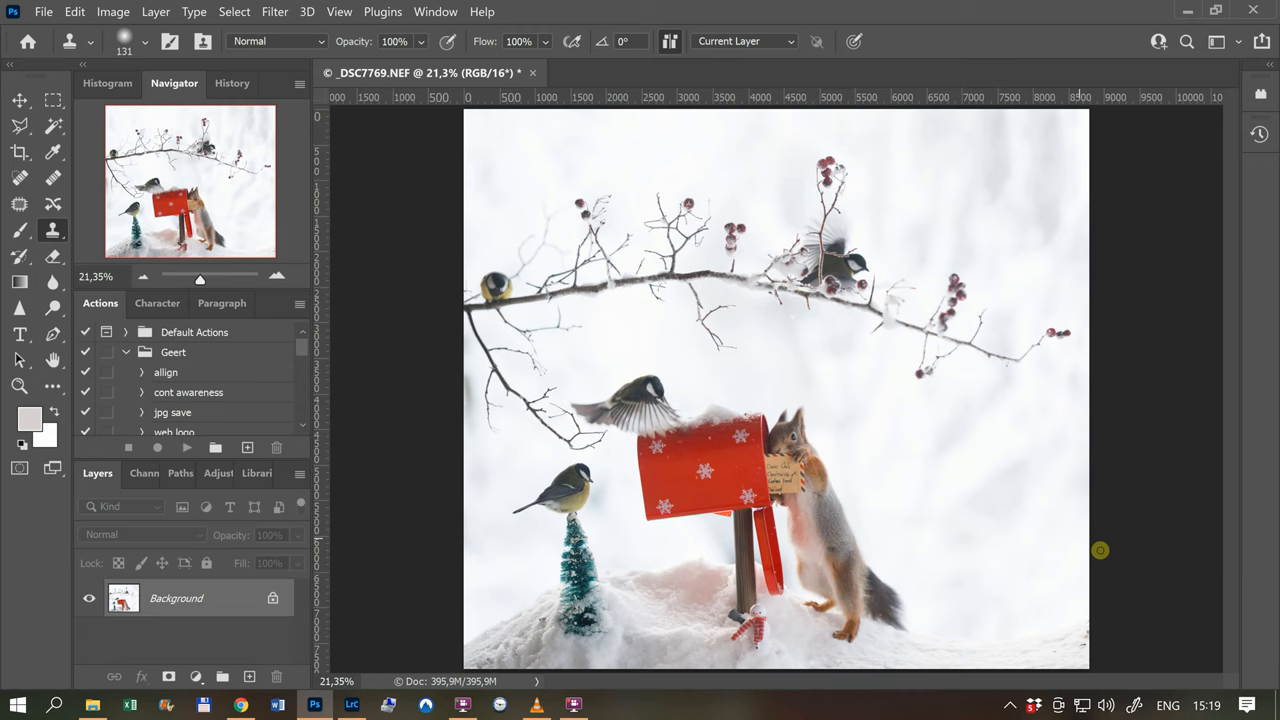